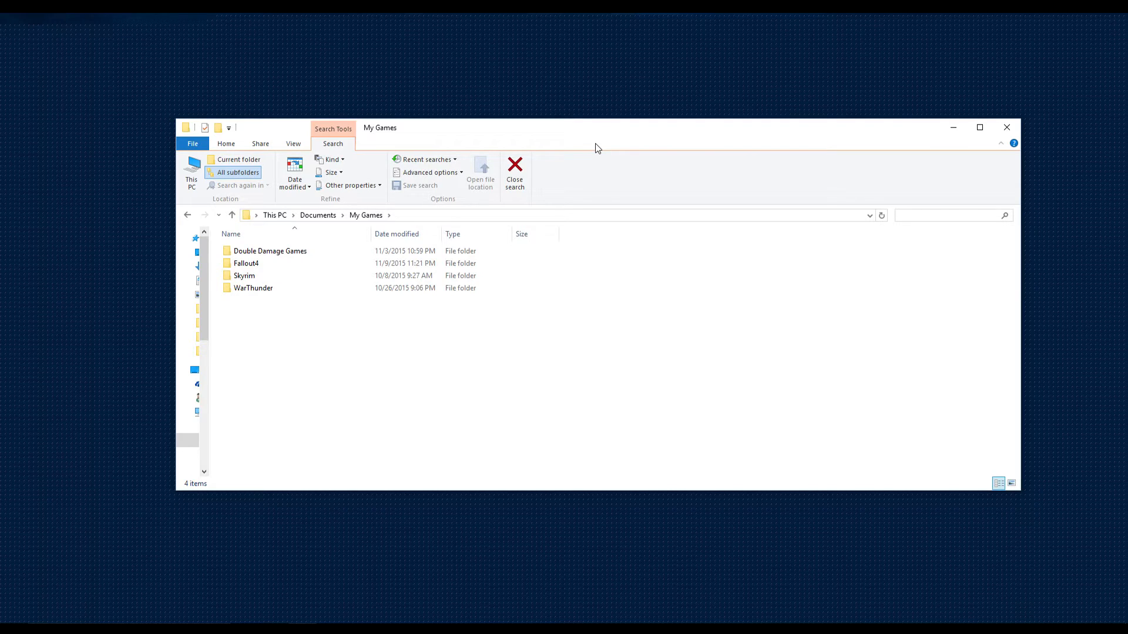
# From the Fallout4 folder, load Fallout4.ini and Fallout4Prefs.ini into Notepad.
pyautogui.click(949, 215)
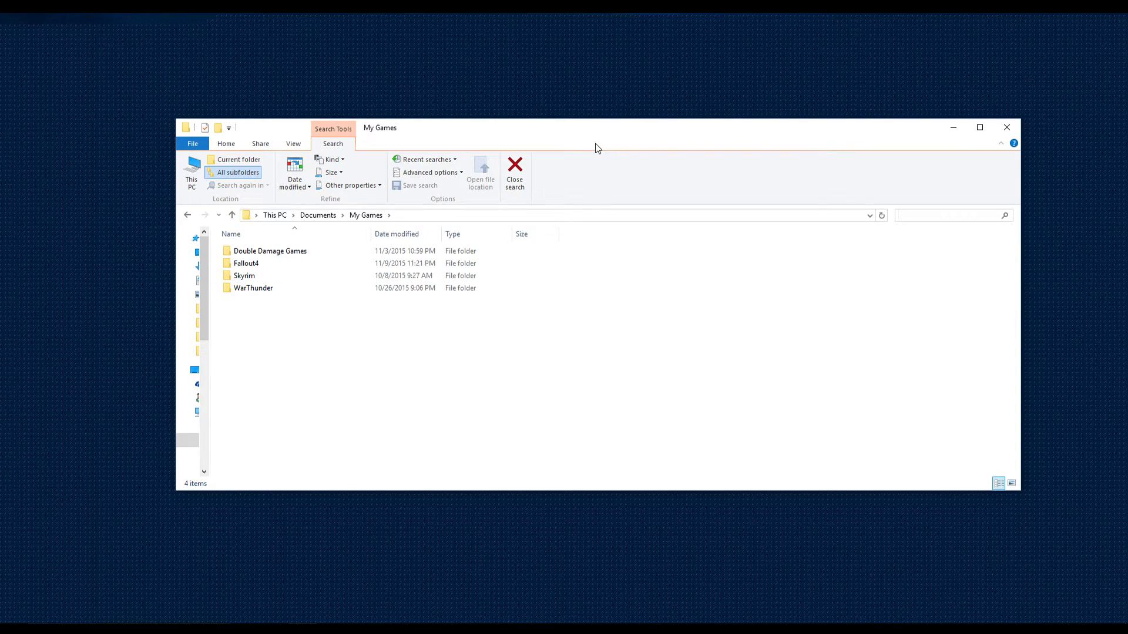
pyautogui.moveTo(341, 175)
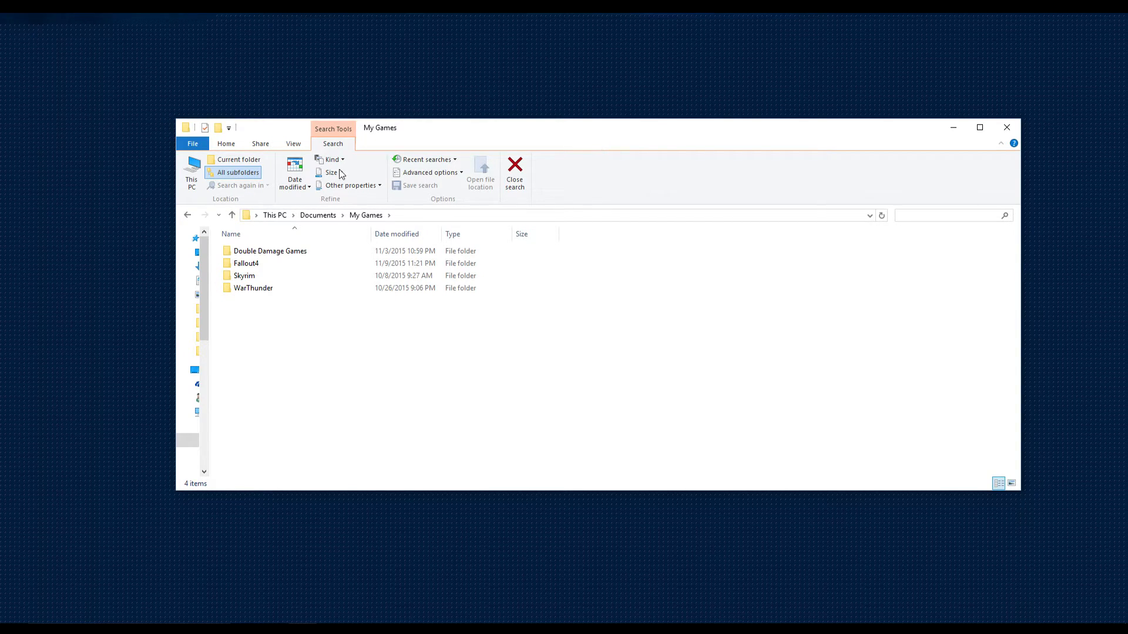
pyautogui.moveTo(312, 234)
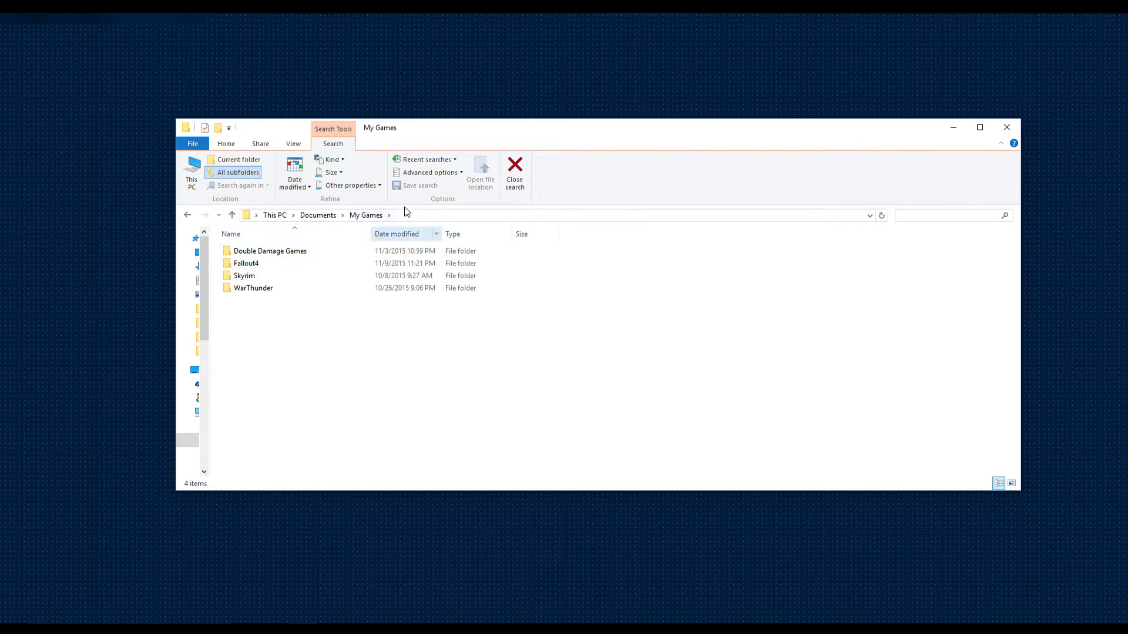
pyautogui.doubleClick(245, 263)
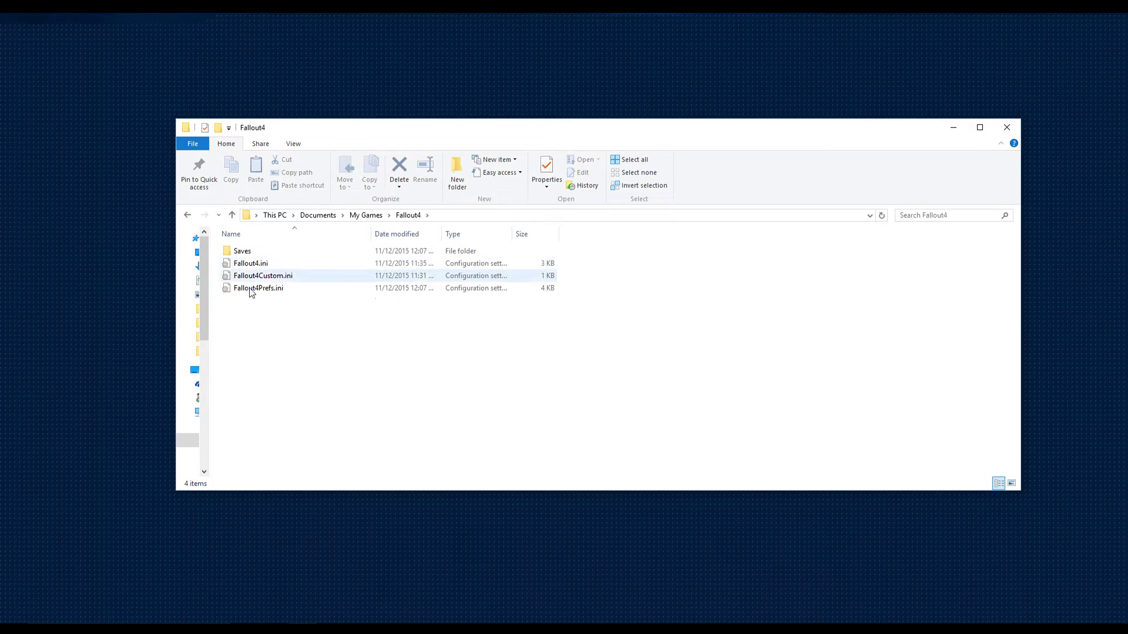
pyautogui.click(286, 329)
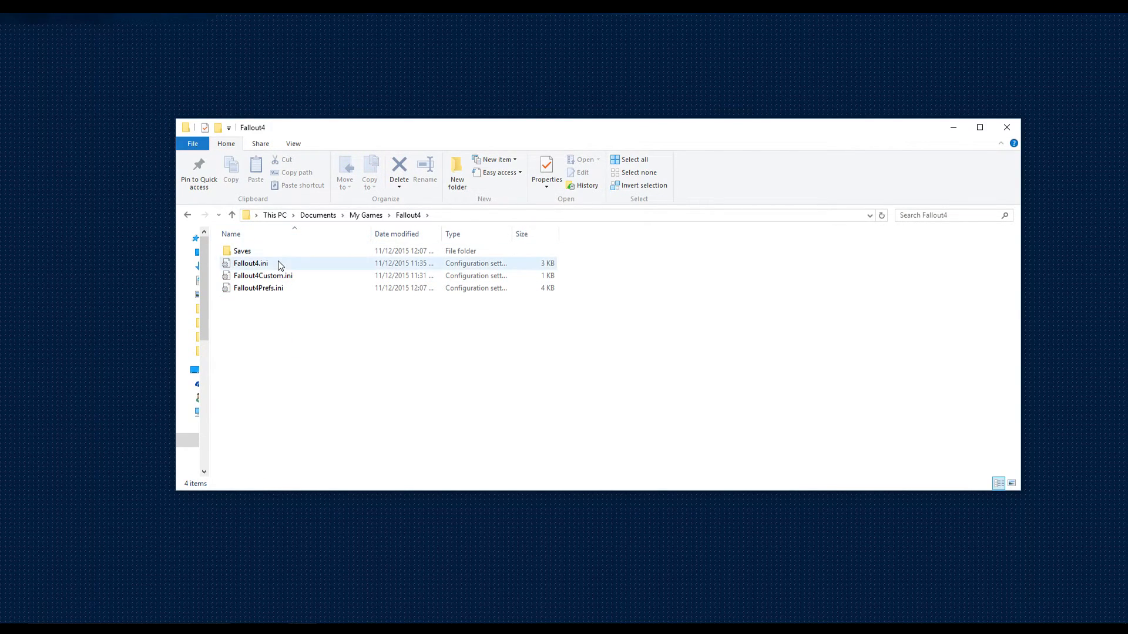
pyautogui.doubleClick(250, 263)
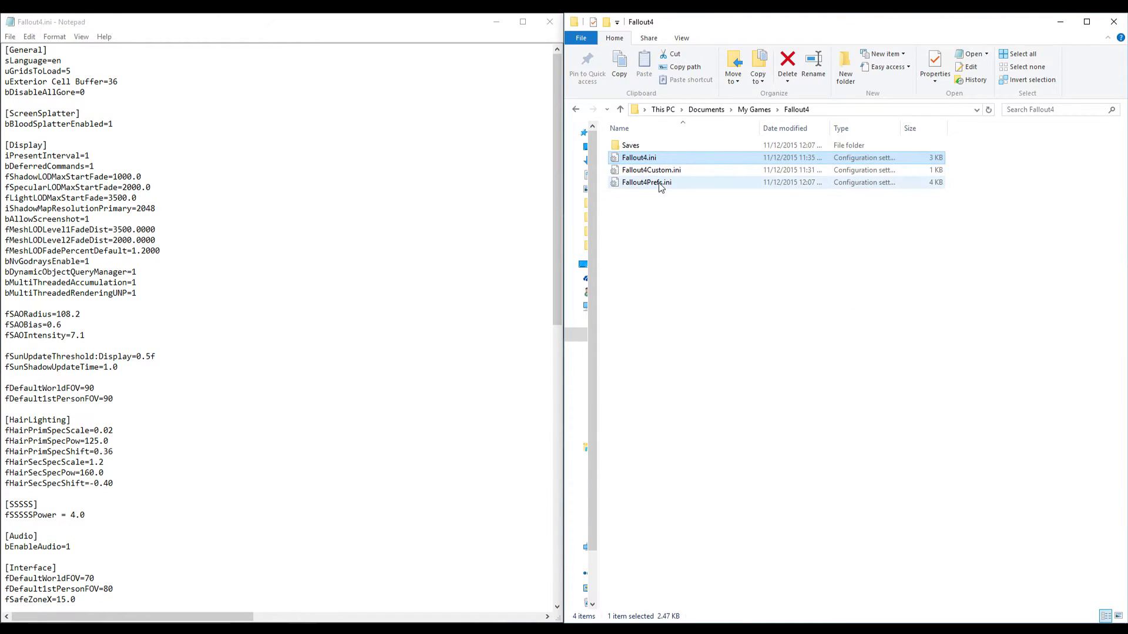
pyautogui.doubleClick(645, 182)
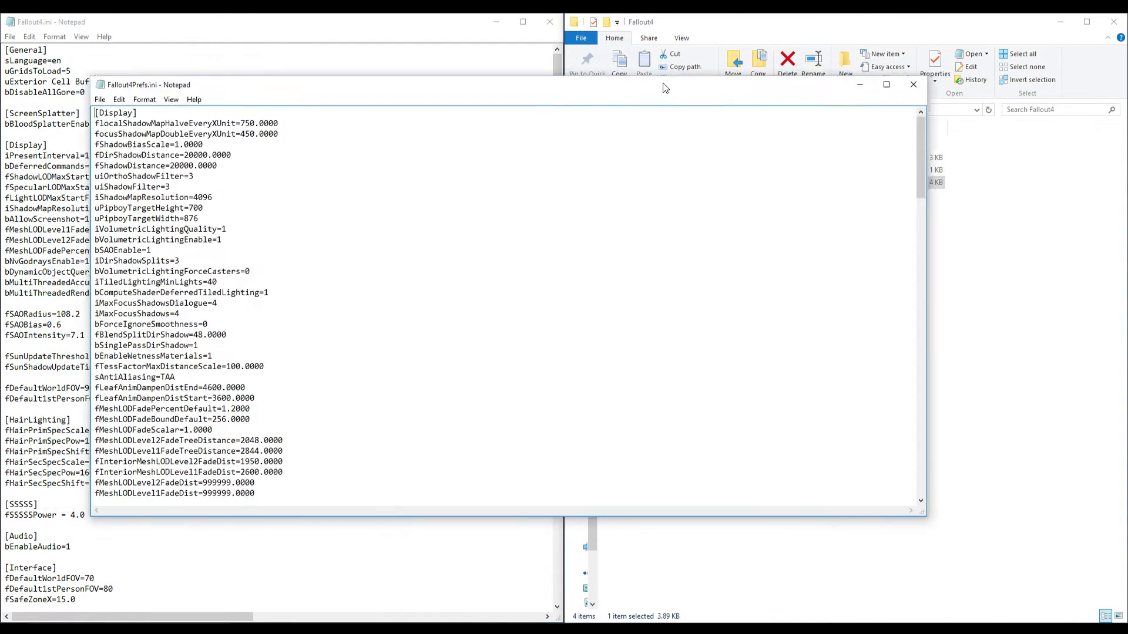
# Snap Fallout4Prefs.ini to the right half and scroll both files to their Controls sections.
pyautogui.click(886, 85)
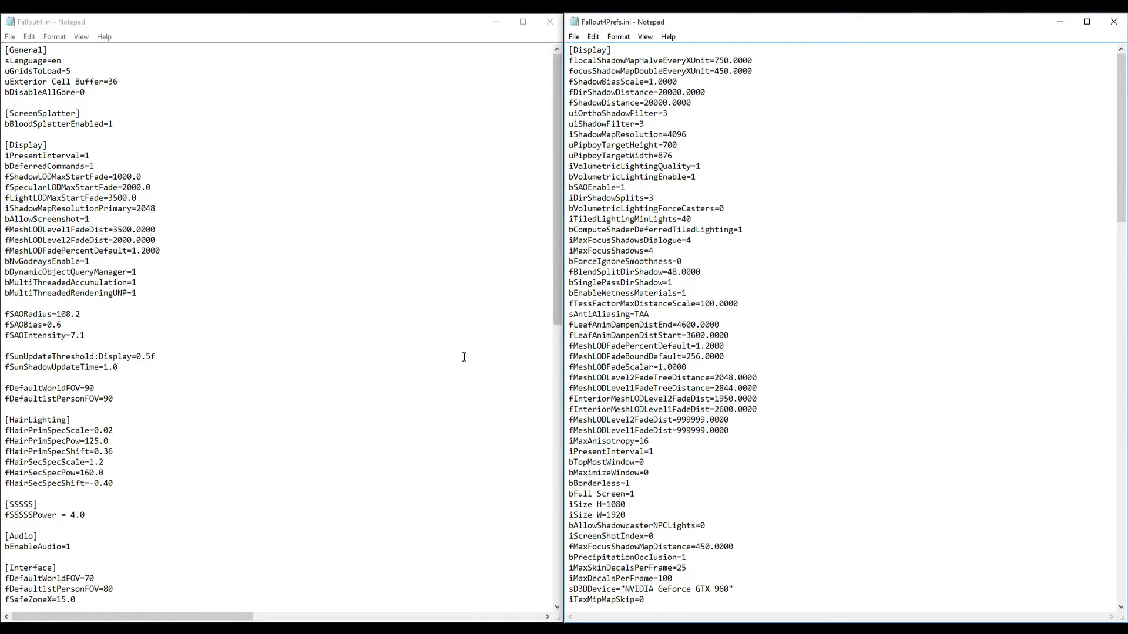
pyautogui.moveTo(379, 158)
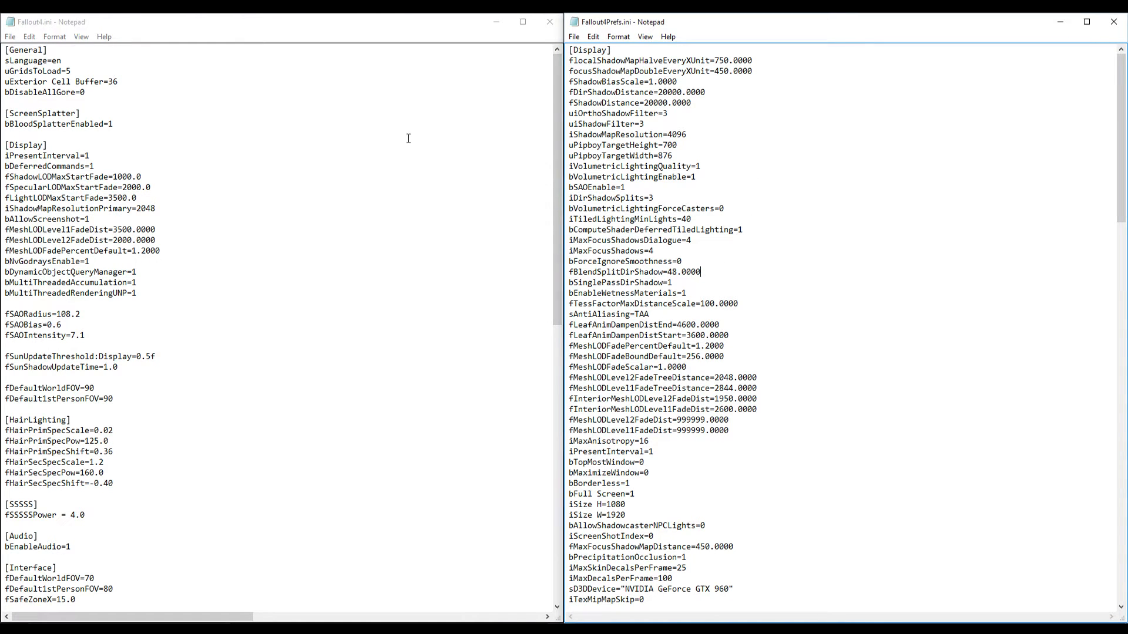
pyautogui.scroll(-3)
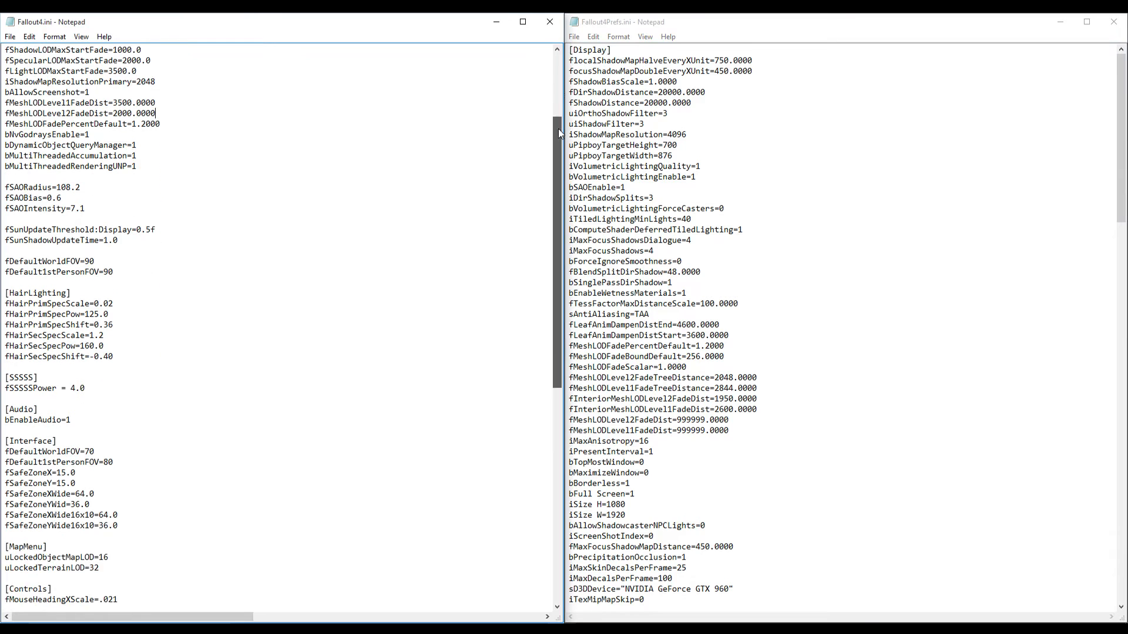
pyautogui.scroll(-3)
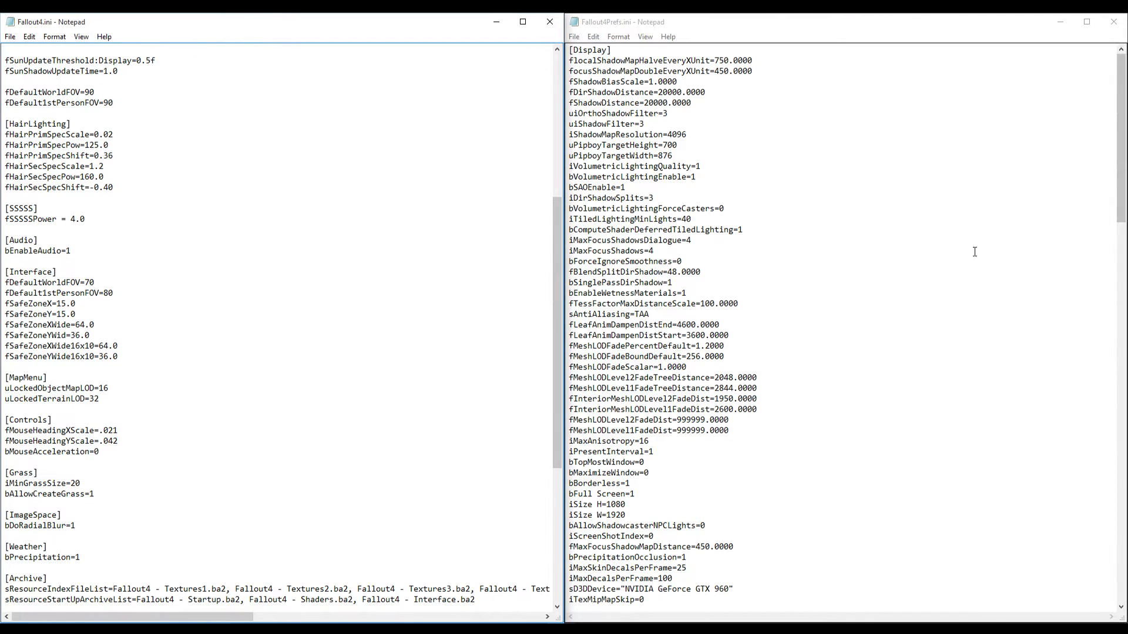
pyautogui.scroll(-3)
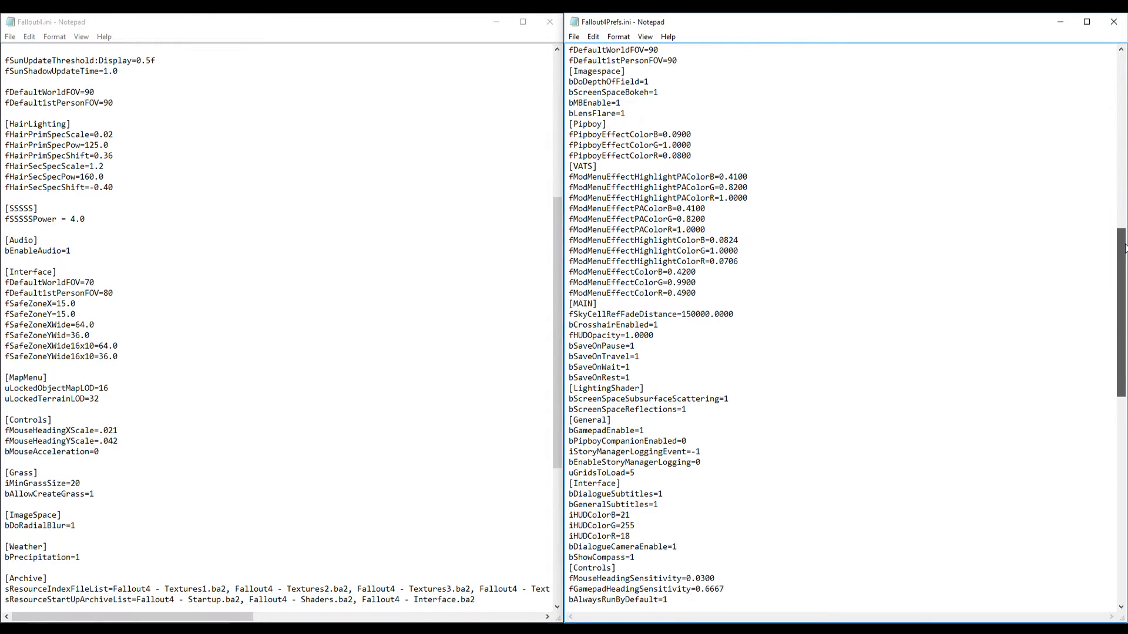
pyautogui.scroll(-3)
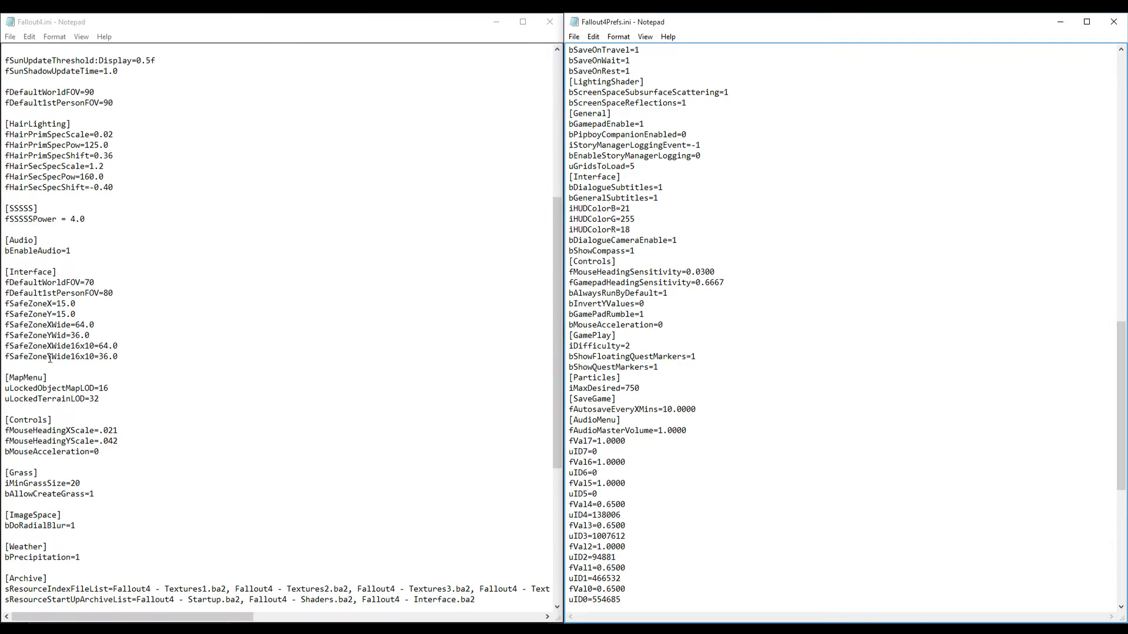
pyautogui.moveTo(144, 480)
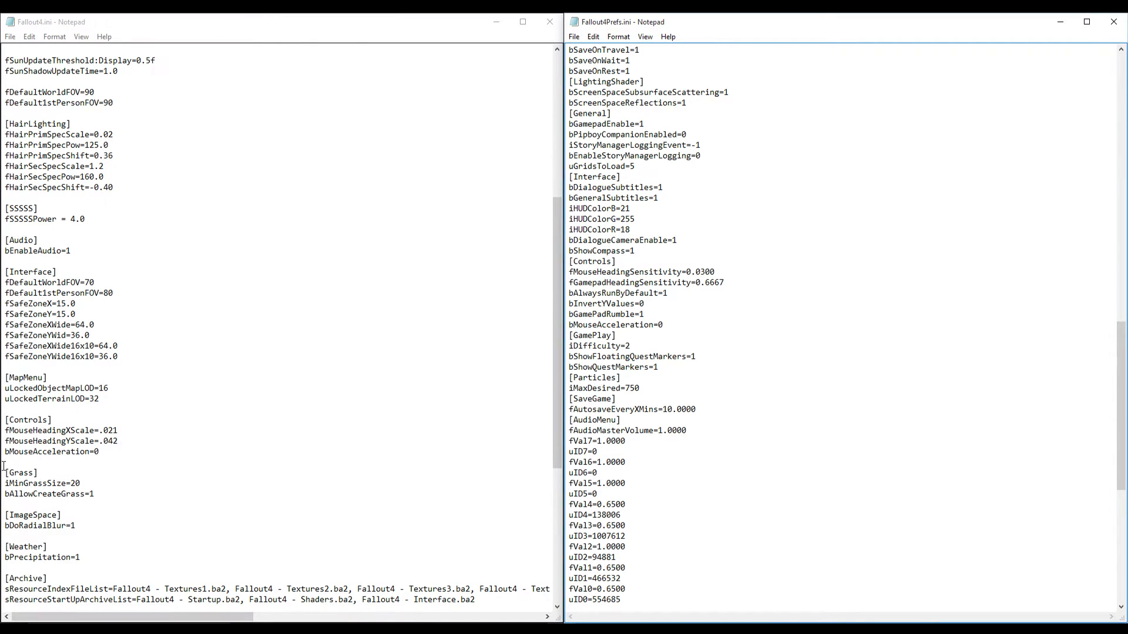
# Locate the bMouseAcceleration=0 line under [Controls] in both ini files.
pyautogui.doubleClick(50, 451)
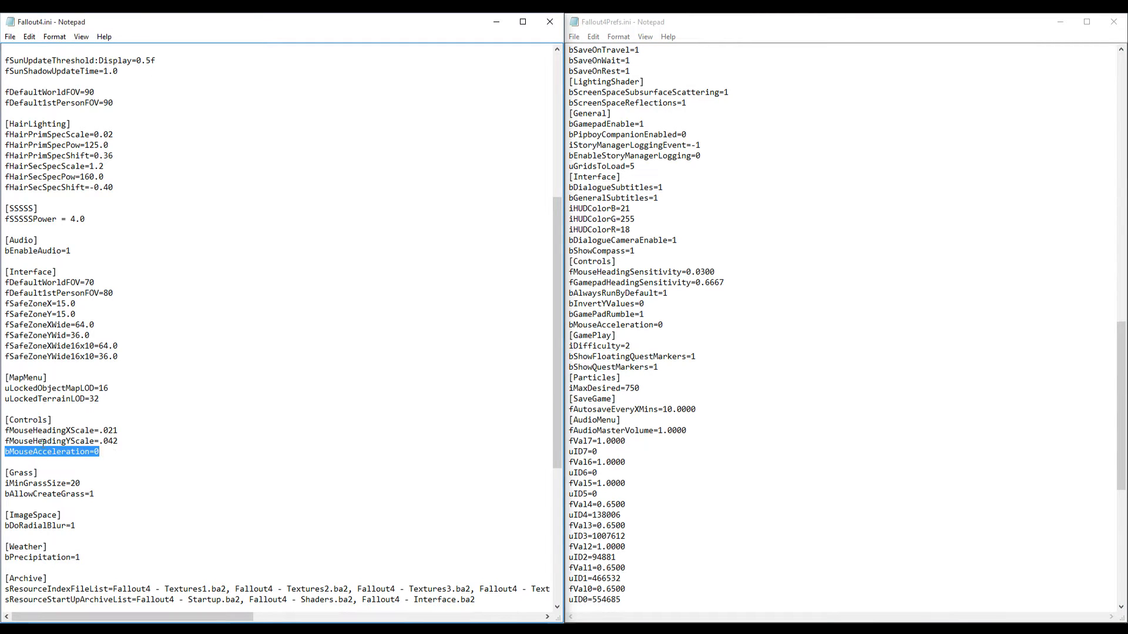
pyautogui.moveTo(135, 455)
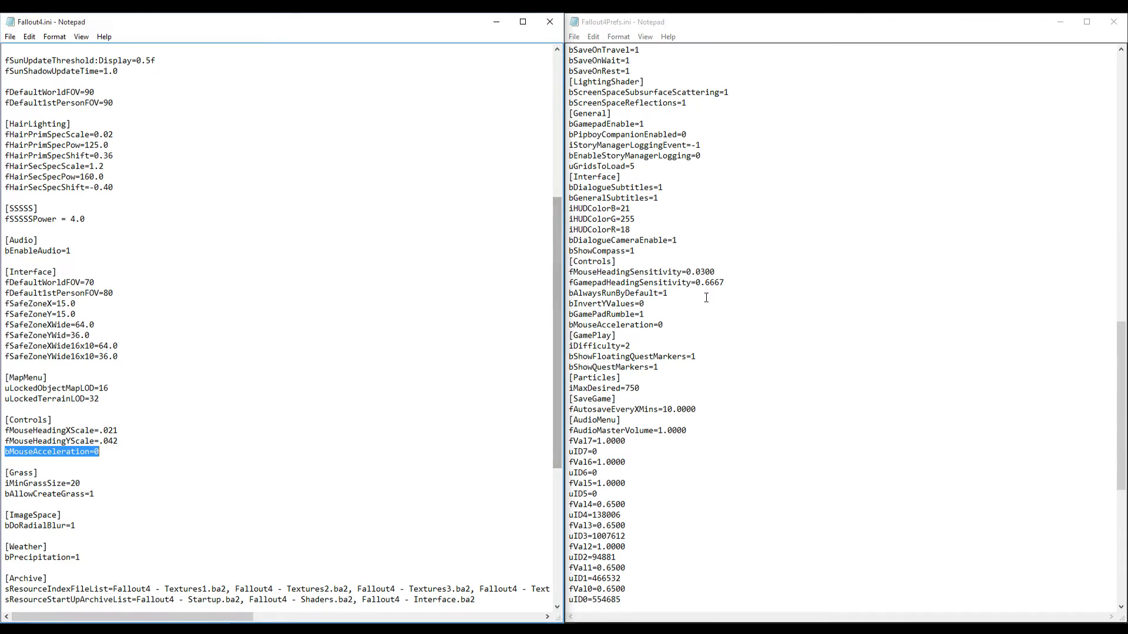
pyautogui.moveTo(587, 292)
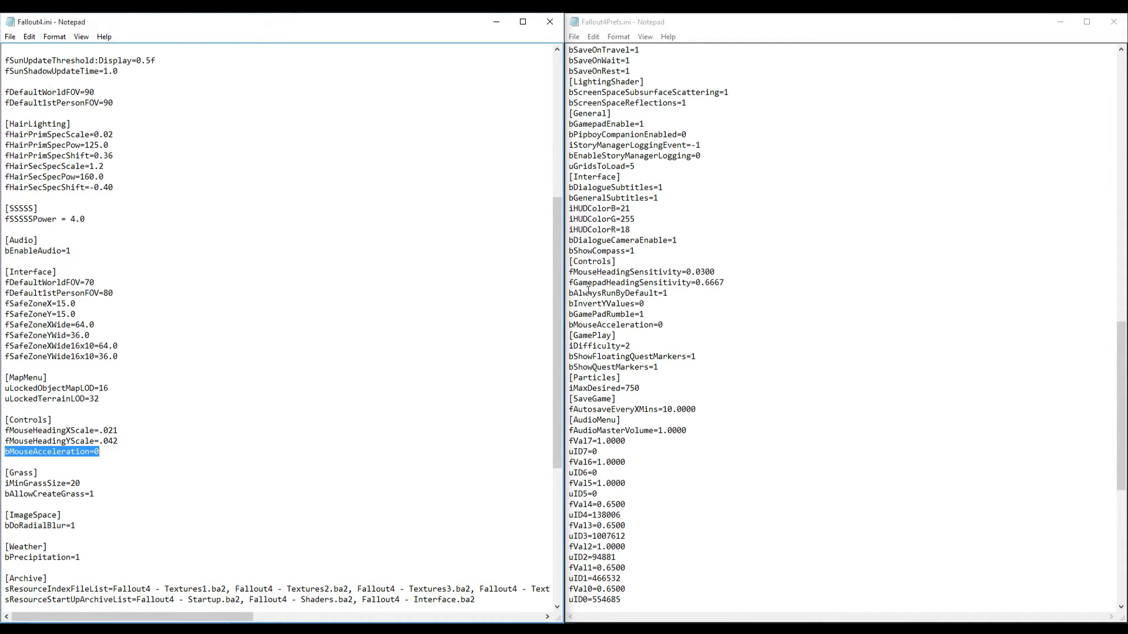
pyautogui.doubleClick(614, 324)
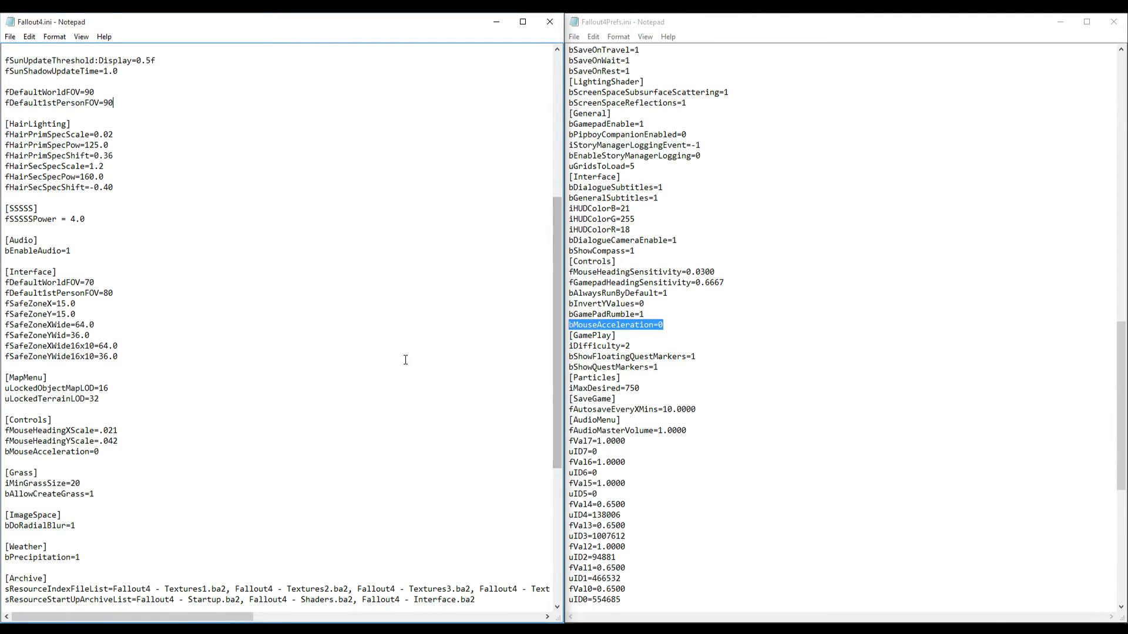
pyautogui.moveTo(235, 404)
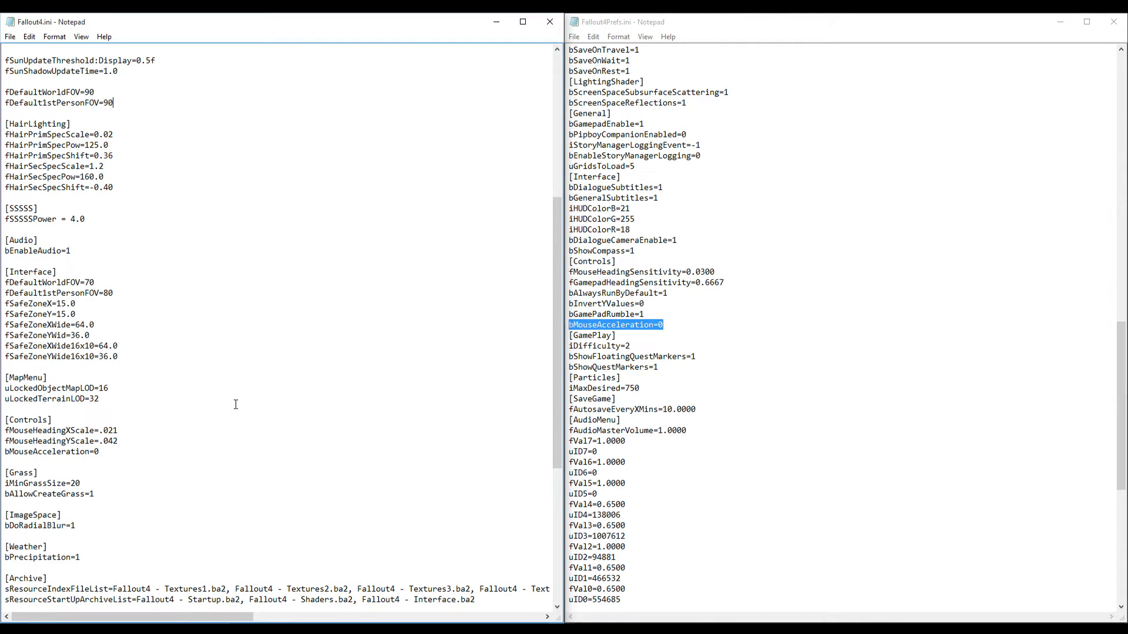
pyautogui.moveTo(294, 230)
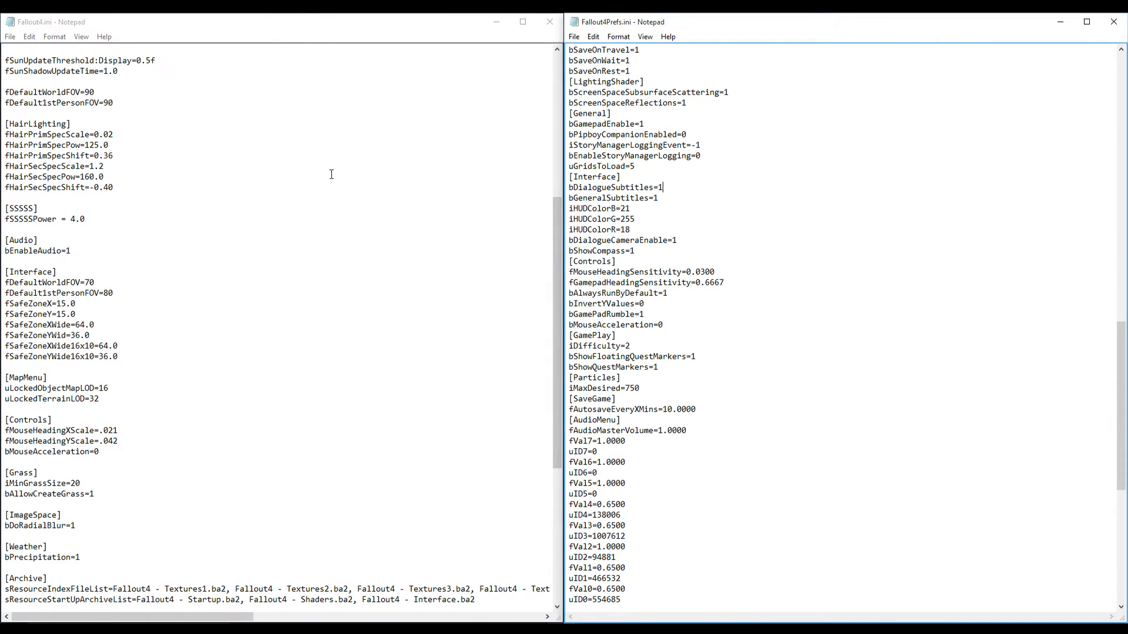
pyautogui.click(51, 21)
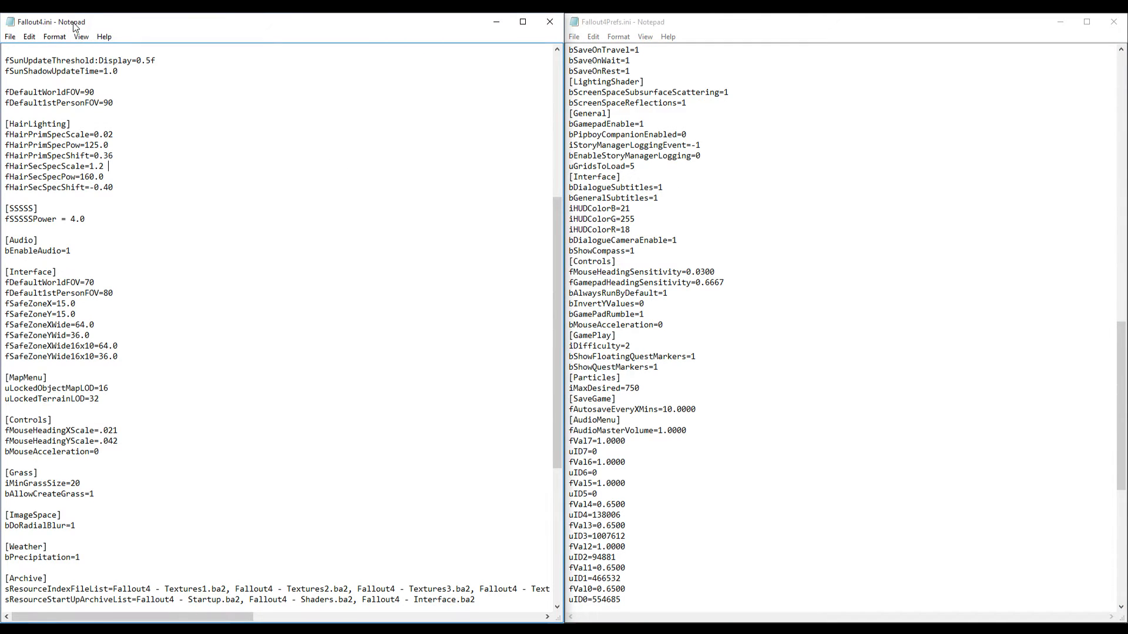
pyautogui.moveTo(209, 264)
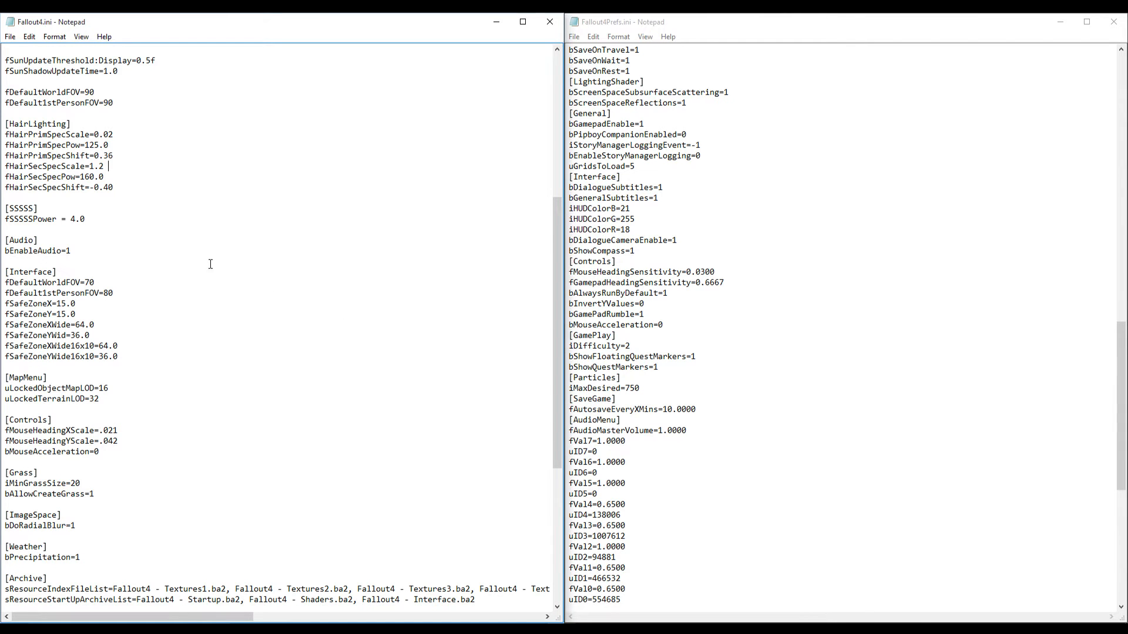
pyautogui.moveTo(90, 394)
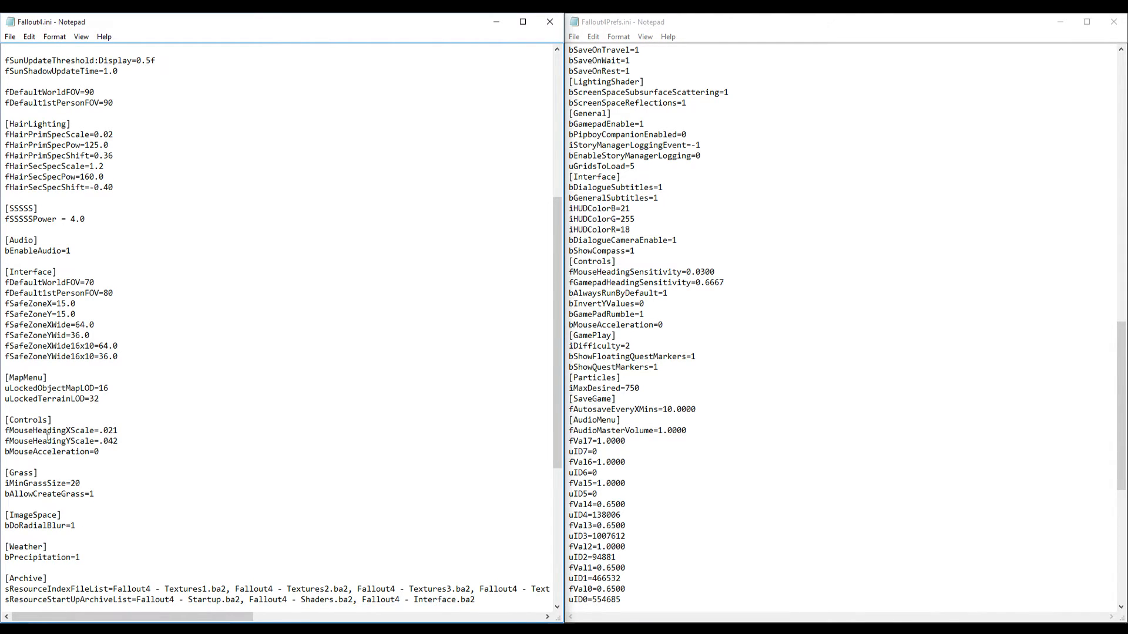
pyautogui.moveTo(84, 431)
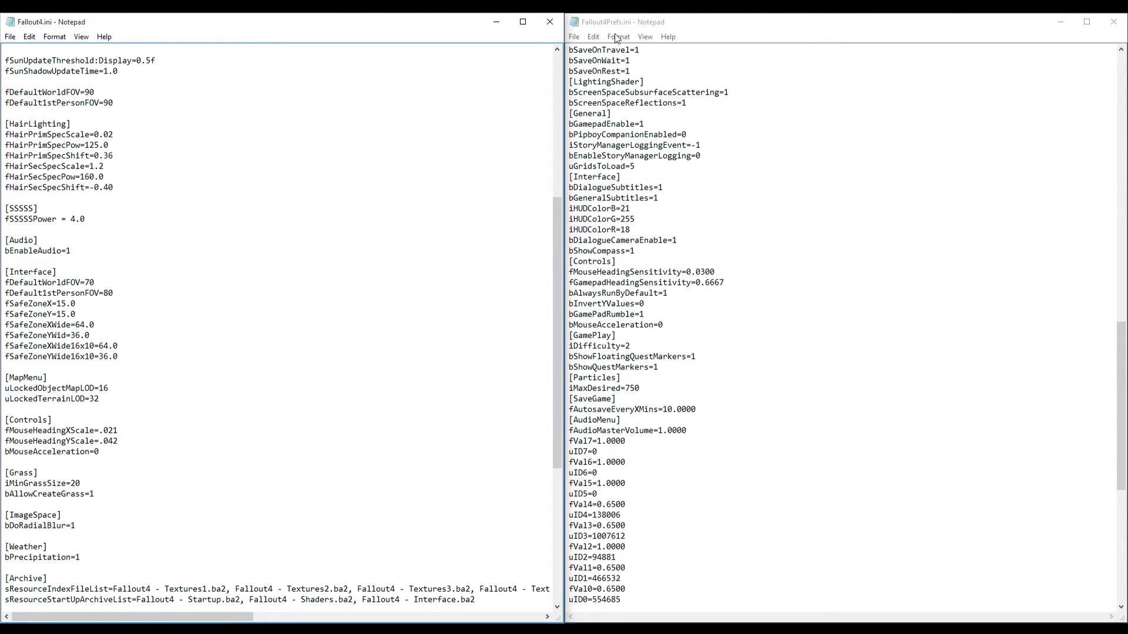
pyautogui.moveTo(442, 146)
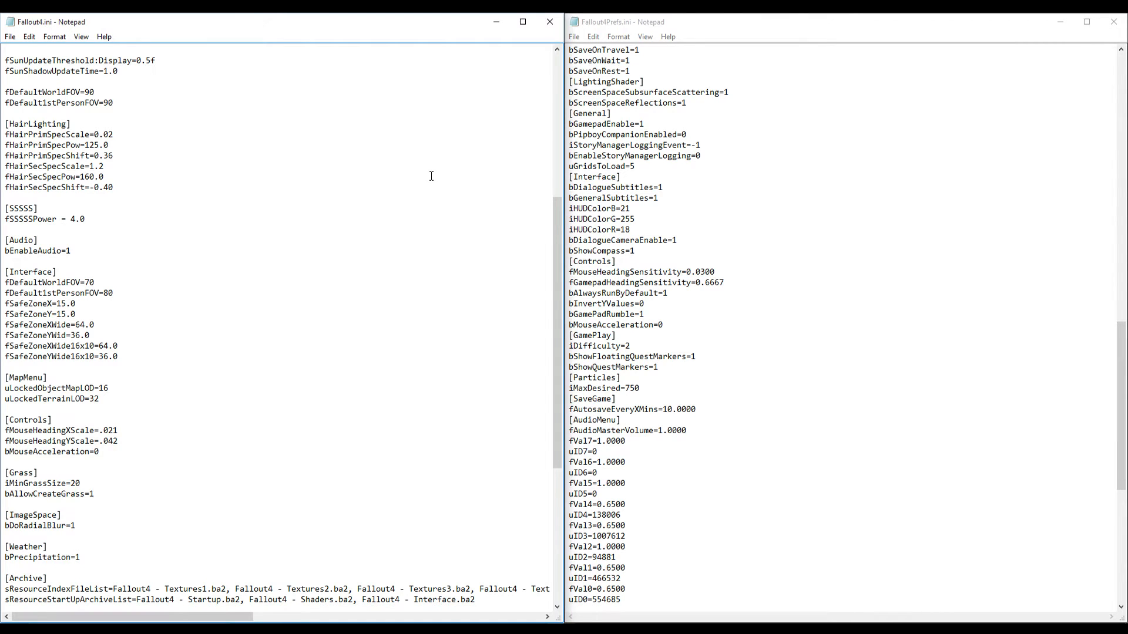
pyautogui.moveTo(333, 232)
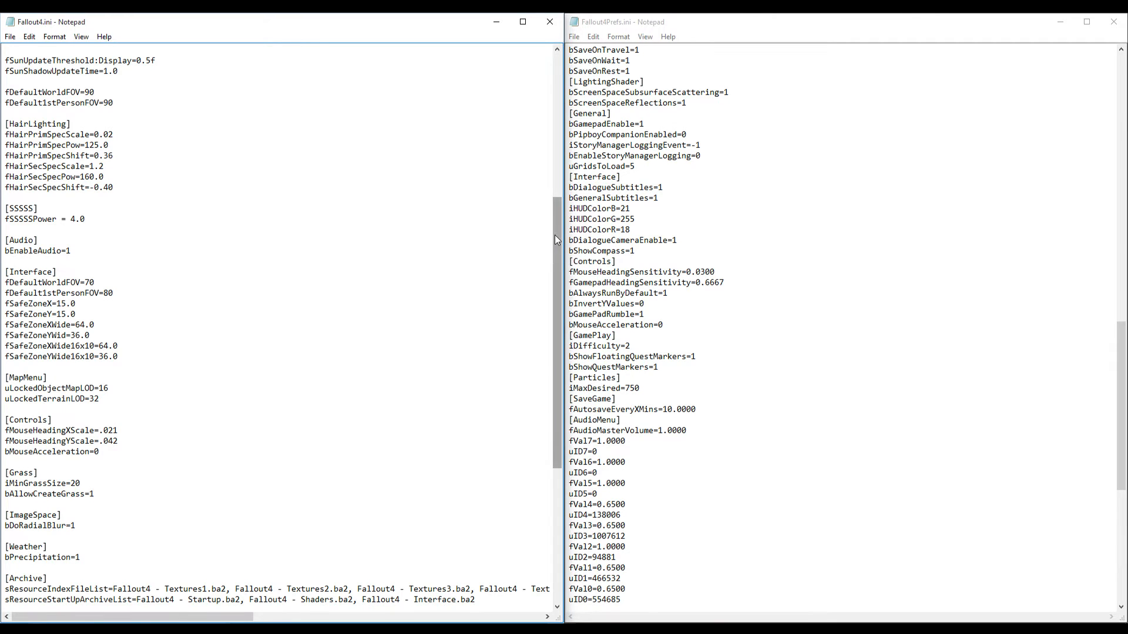
# Scroll Fallout4.ini and Fallout4Prefs.ini to their [Display] FOV settings.
pyautogui.scroll(3)
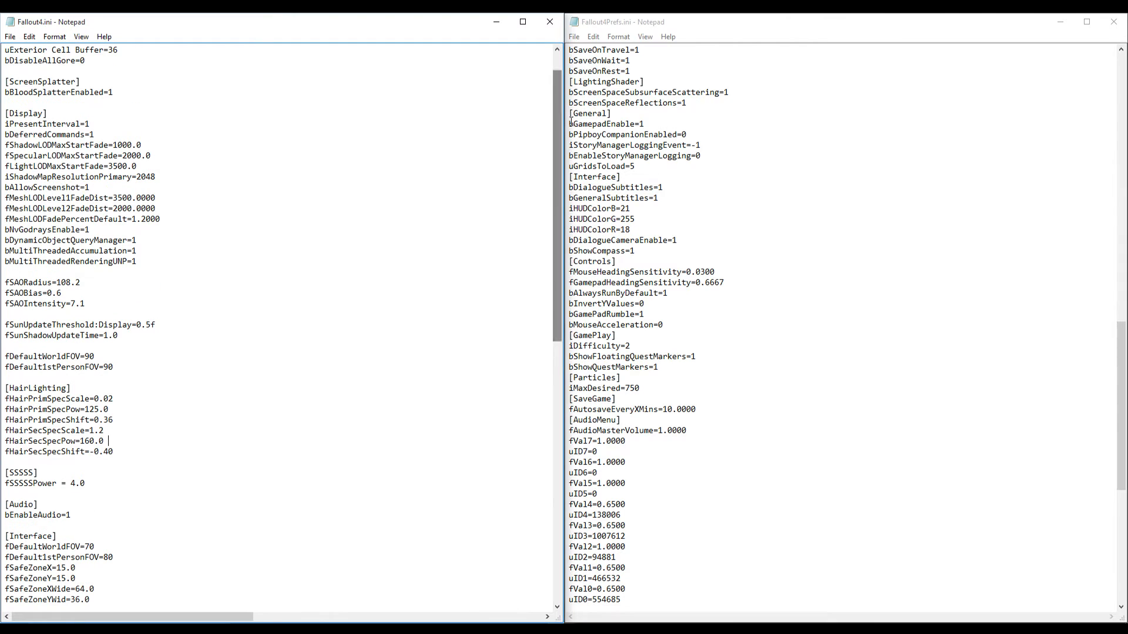
pyautogui.click(689, 223)
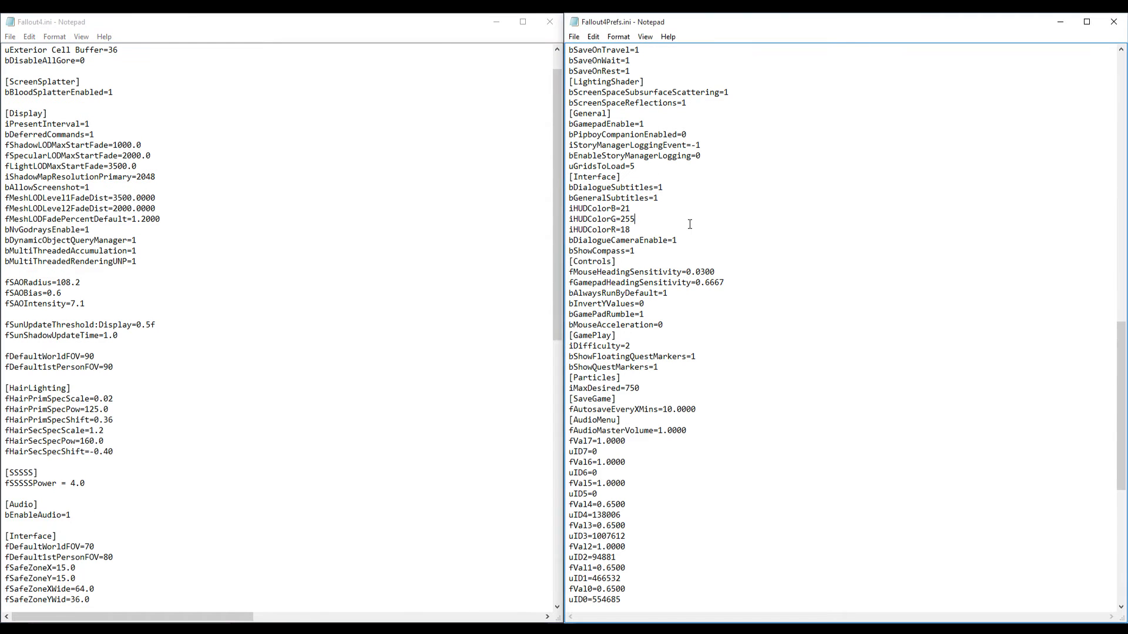
pyautogui.scroll(3)
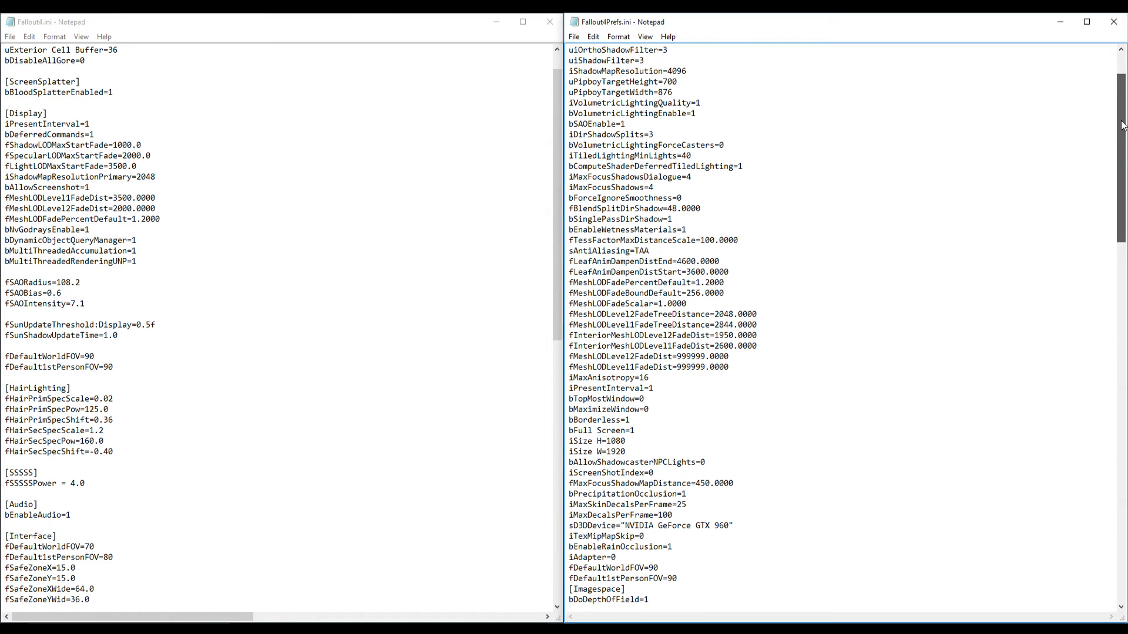
pyautogui.scroll(-3)
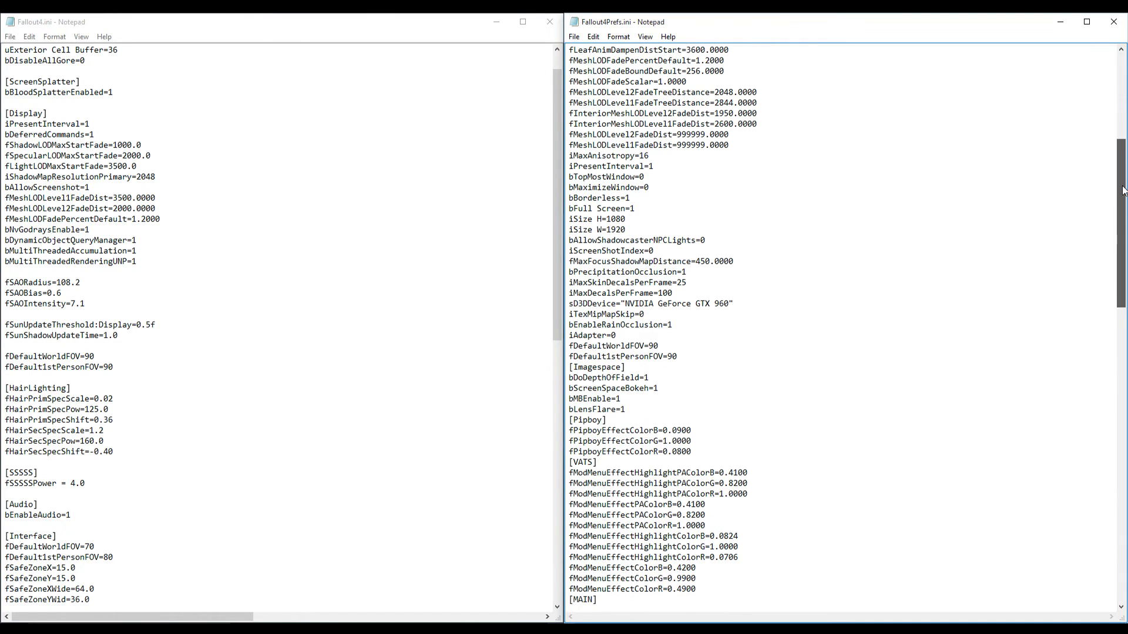
pyautogui.scroll(-3)
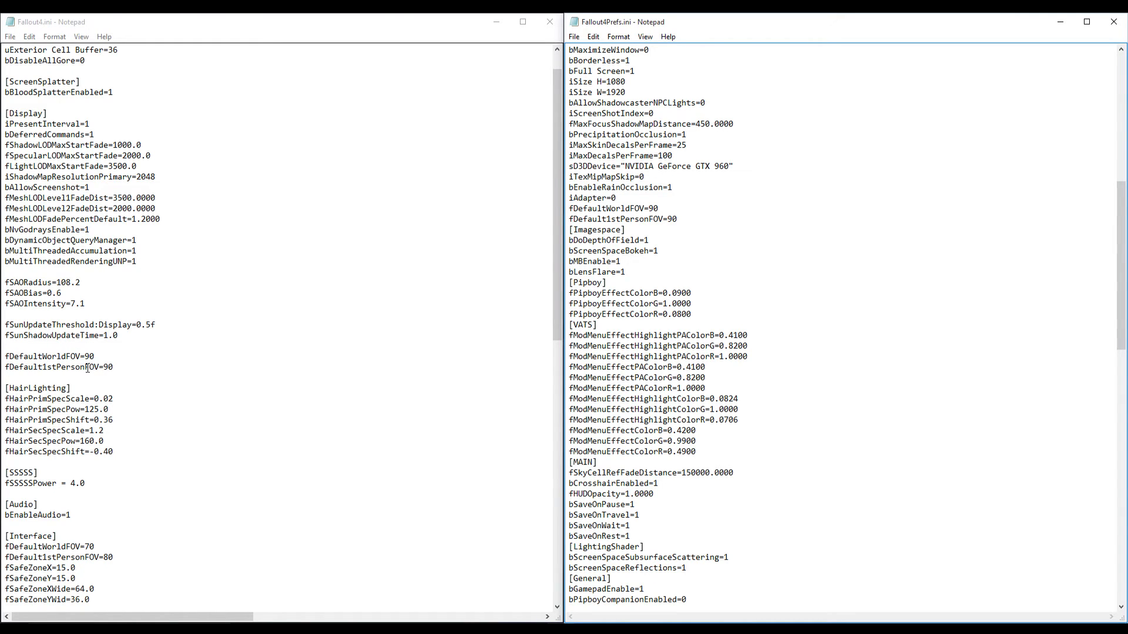
pyautogui.moveTo(107, 389)
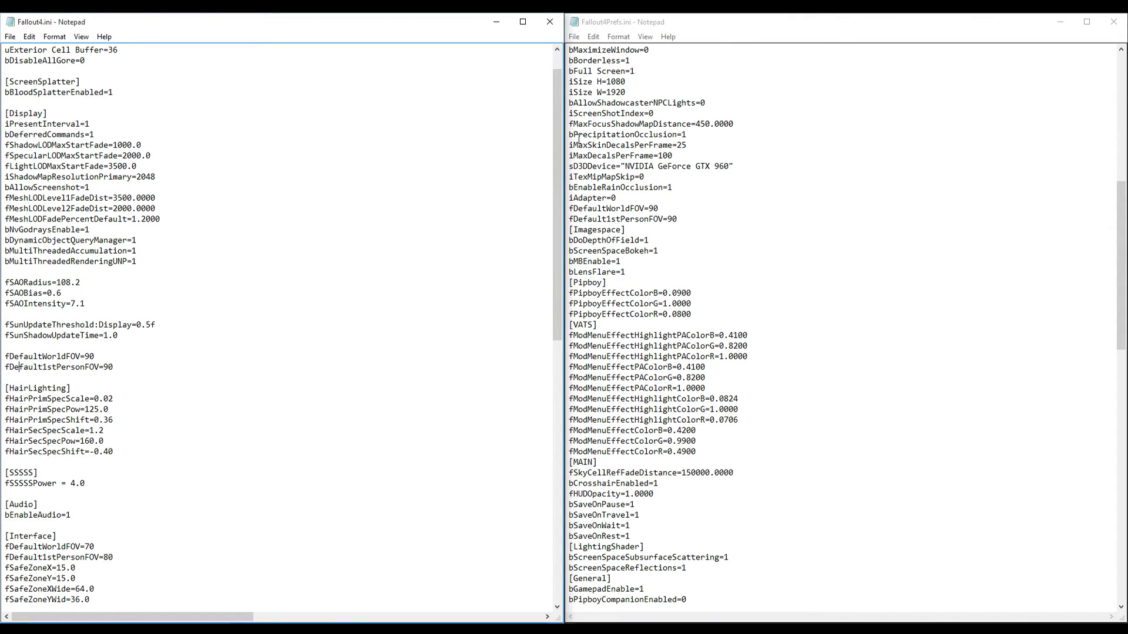
pyautogui.doubleClick(612, 208)
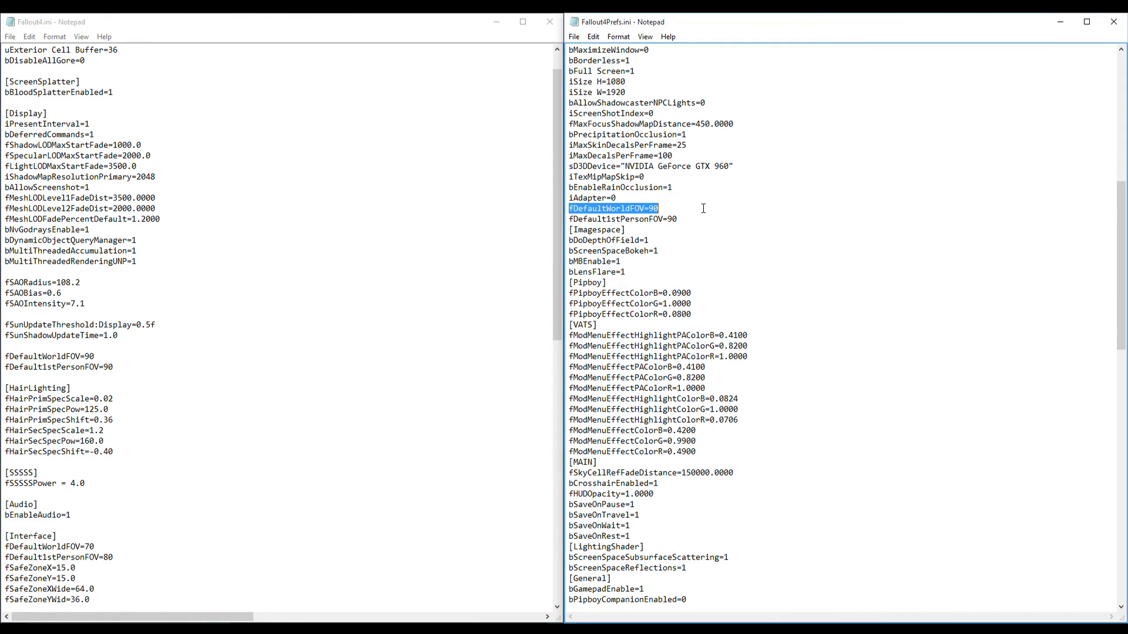
pyautogui.click(234, 185)
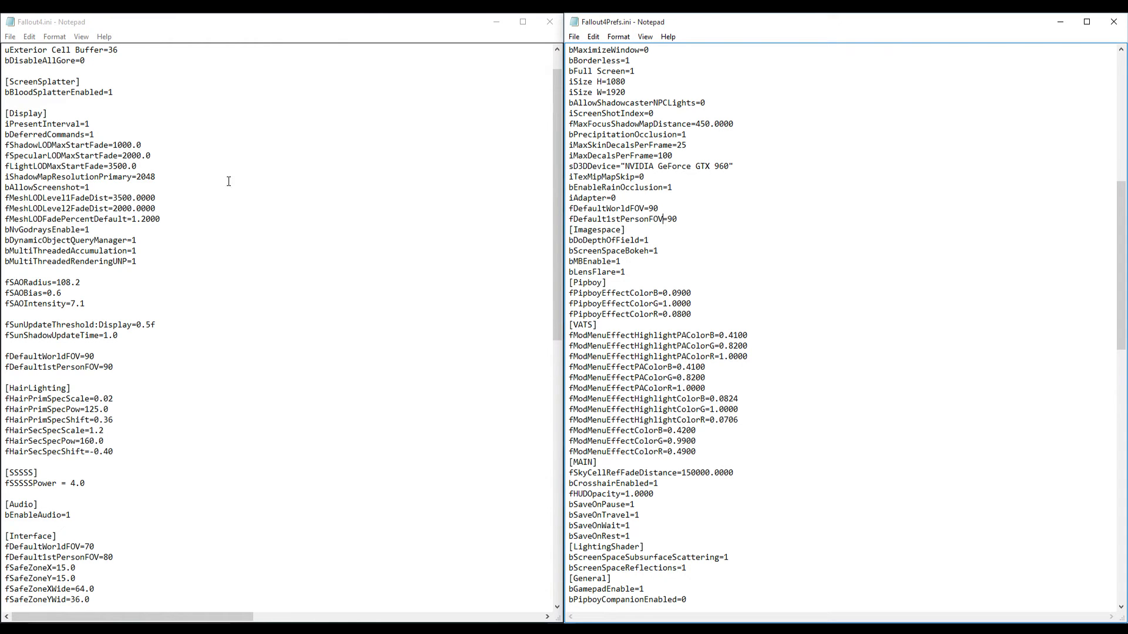
# Save Fallout4.ini via File > Save, keeping its FOV lines at 90.
pyautogui.click(11, 36)
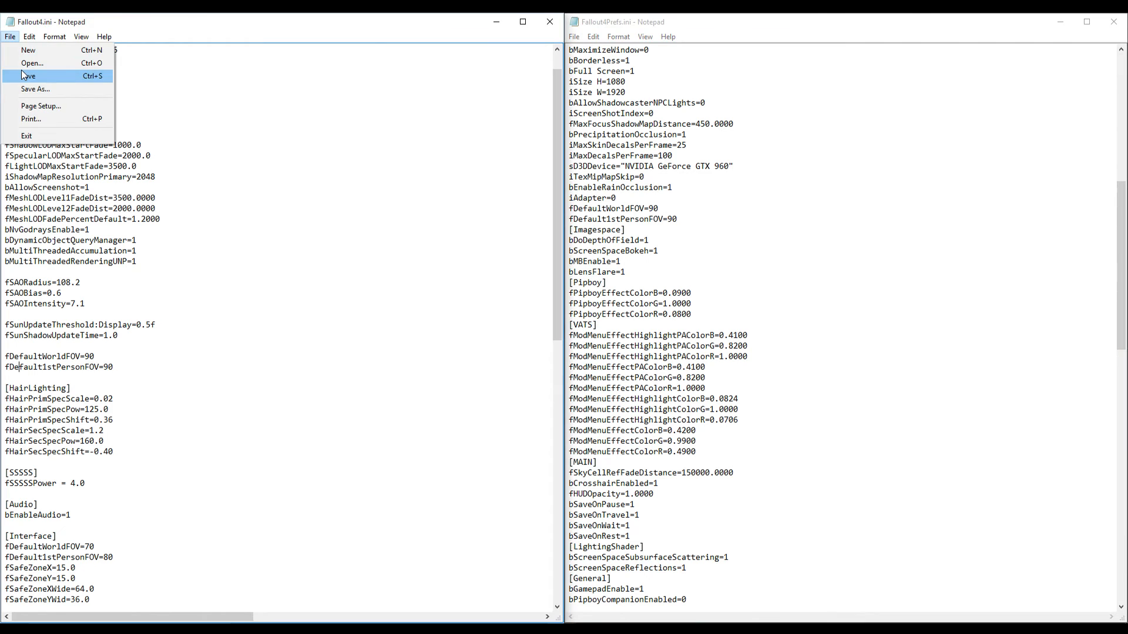
pyautogui.click(573, 37)
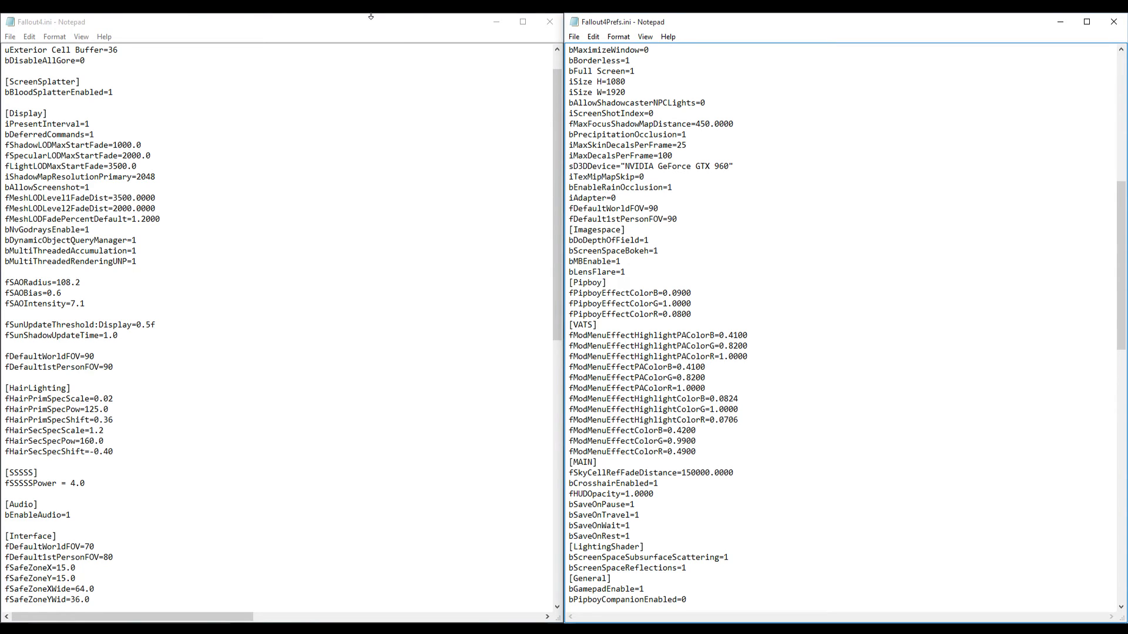
pyautogui.click(674, 218)
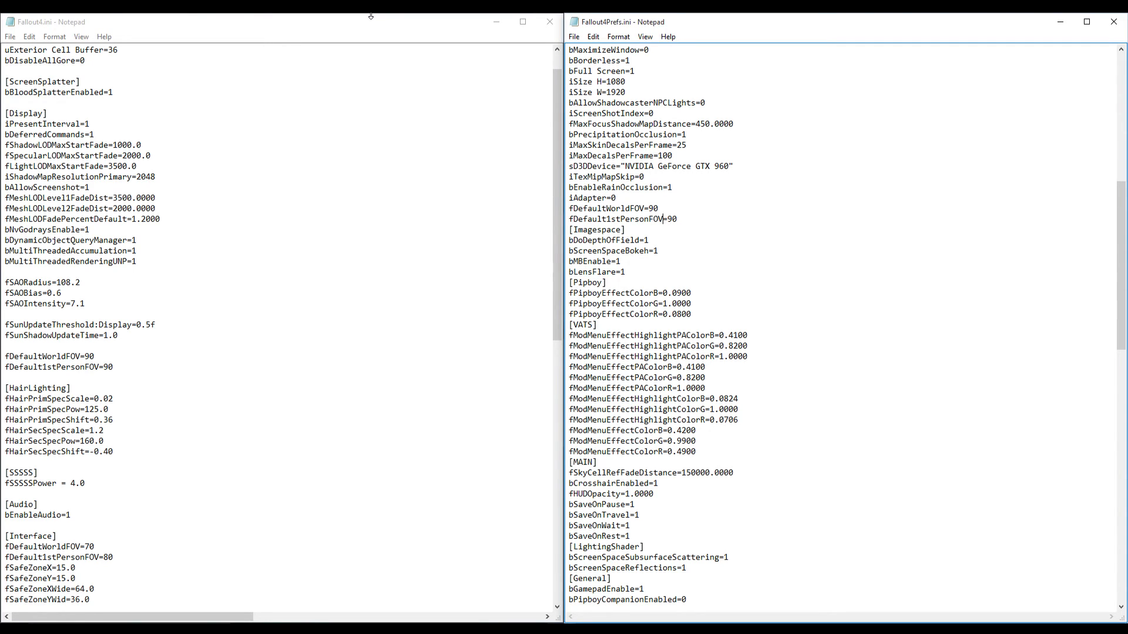
pyautogui.moveTo(536, 54)
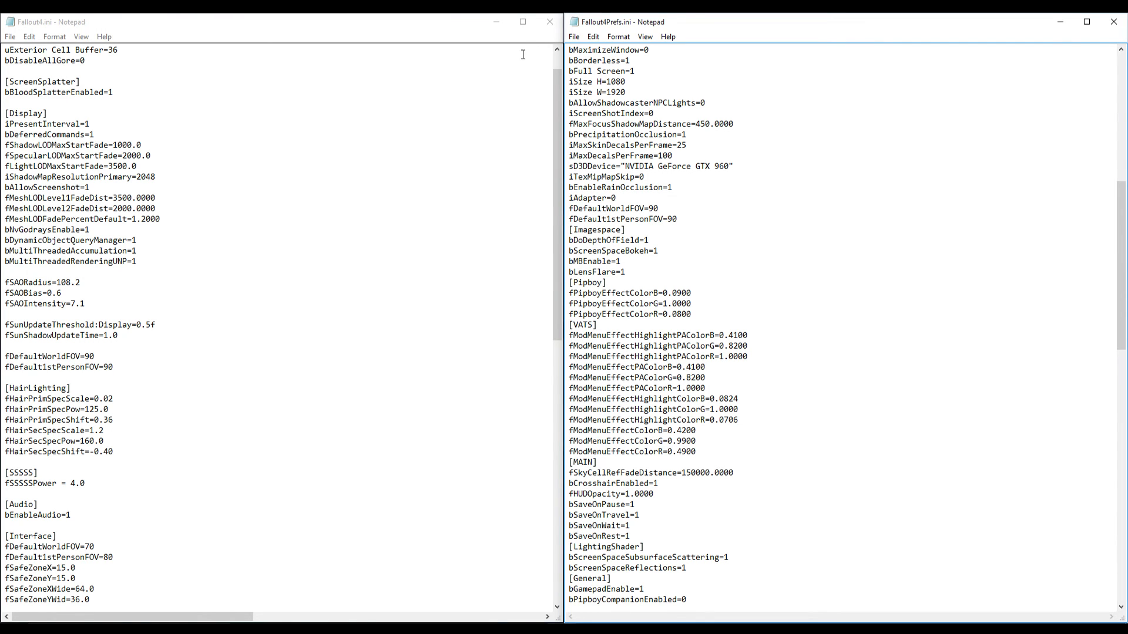
pyautogui.click(662, 219)
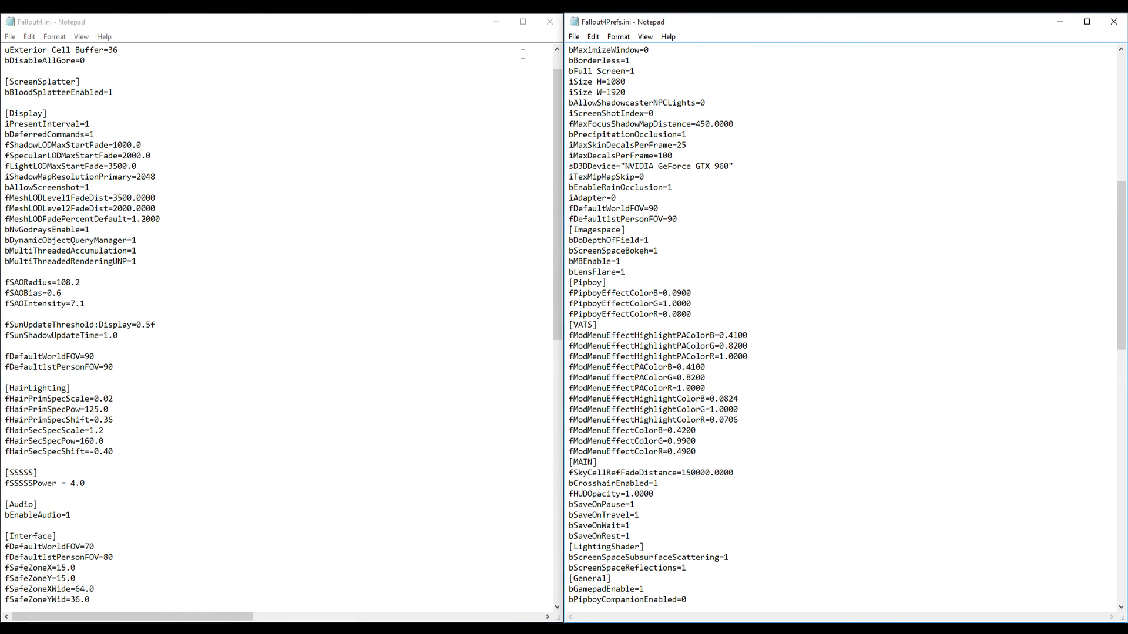